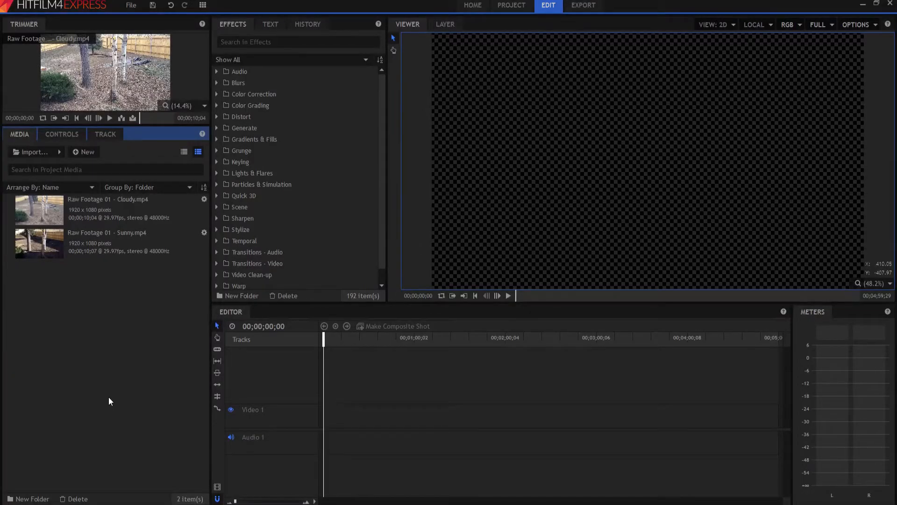
# Place Raw Footage 01 - Cloudy.mp4 at the start of the Video 1 track.
pyautogui.click(108, 208)
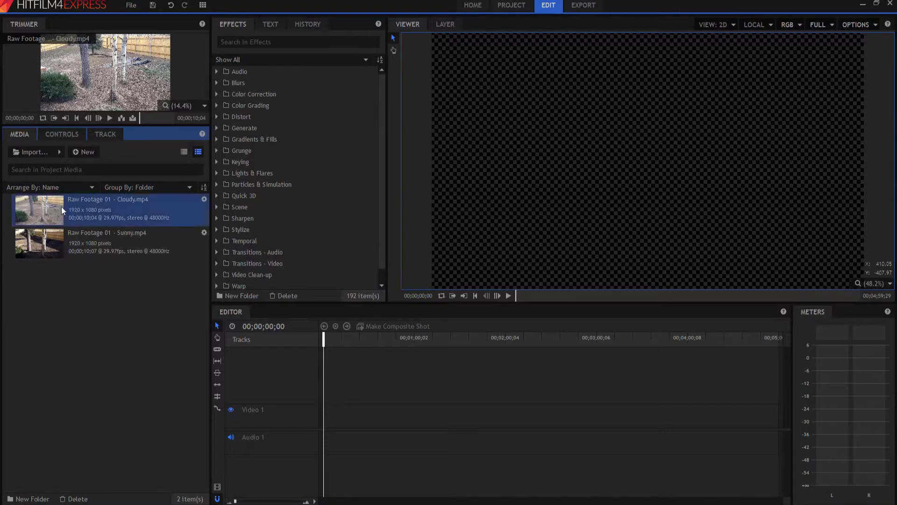
pyautogui.moveTo(39, 210); pyautogui.dragTo(330, 415)
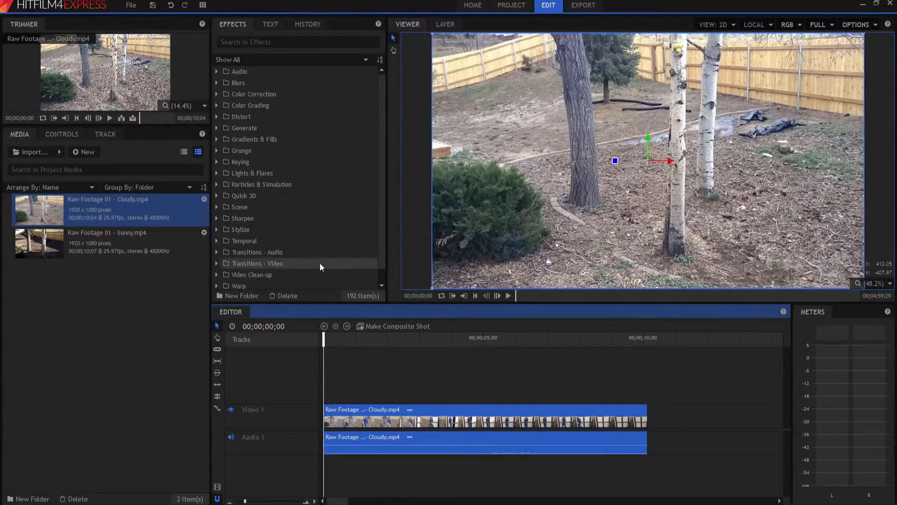
pyautogui.moveTo(224, 121)
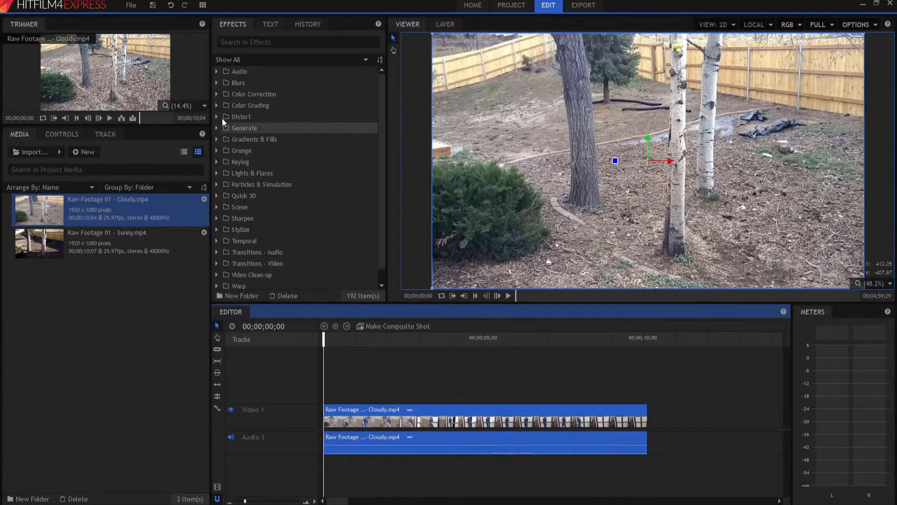
# Expand the Color Grading effects folder and select Day For Night.
pyautogui.click(217, 105)
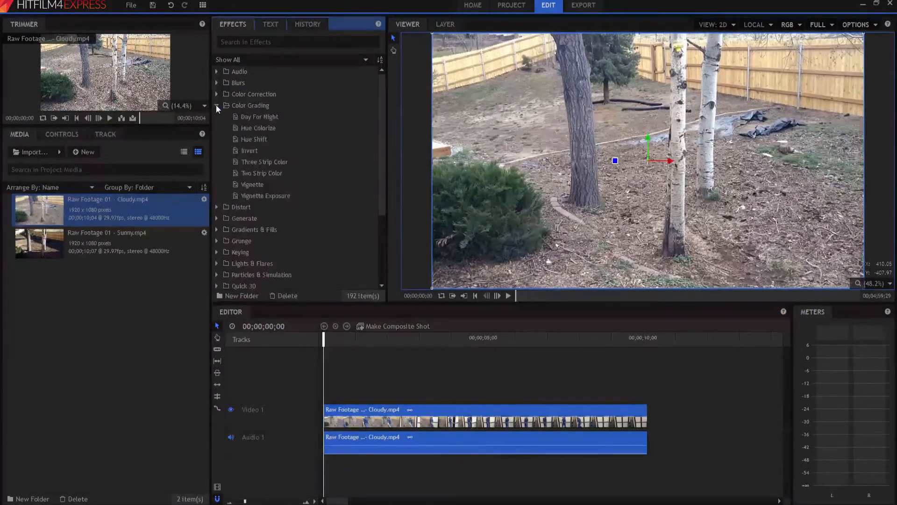
pyautogui.click(259, 116)
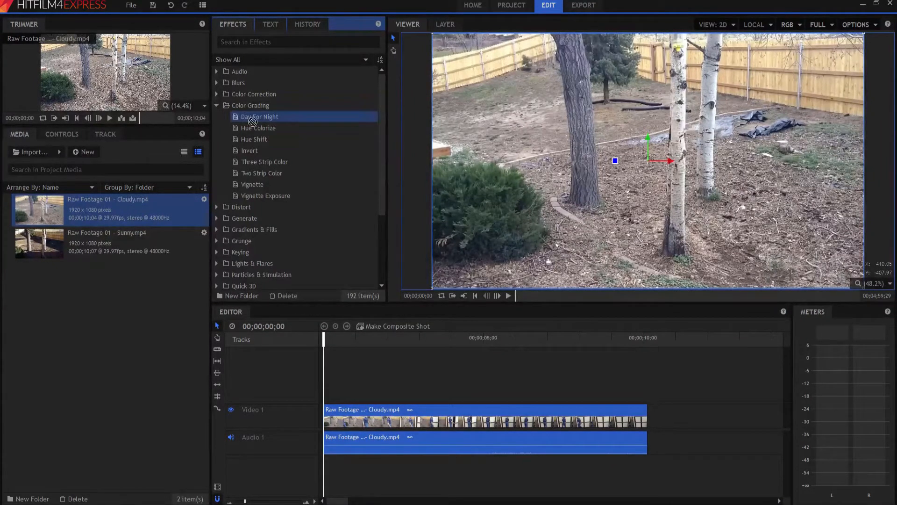
# Apply Day For Night to the cloudy clip, preview playback, and return to the clip start.
pyautogui.doubleClick(259, 116)
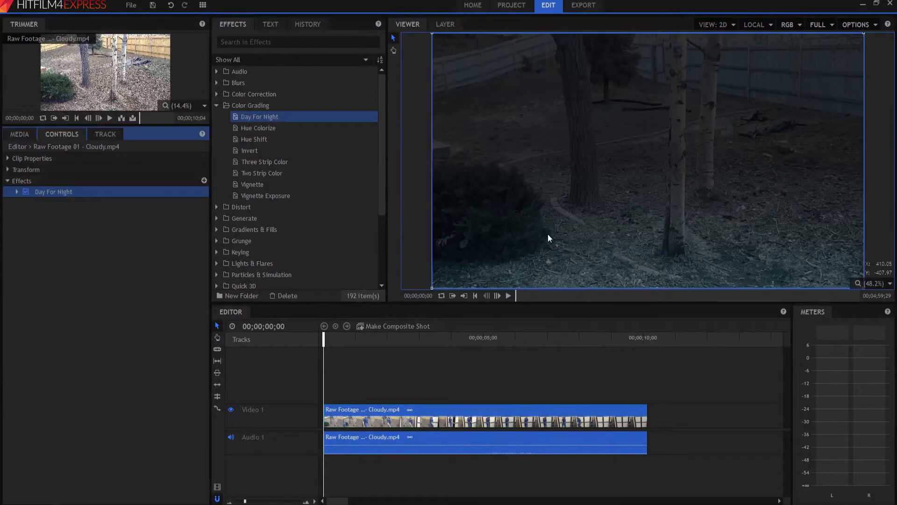
pyautogui.click(508, 295)
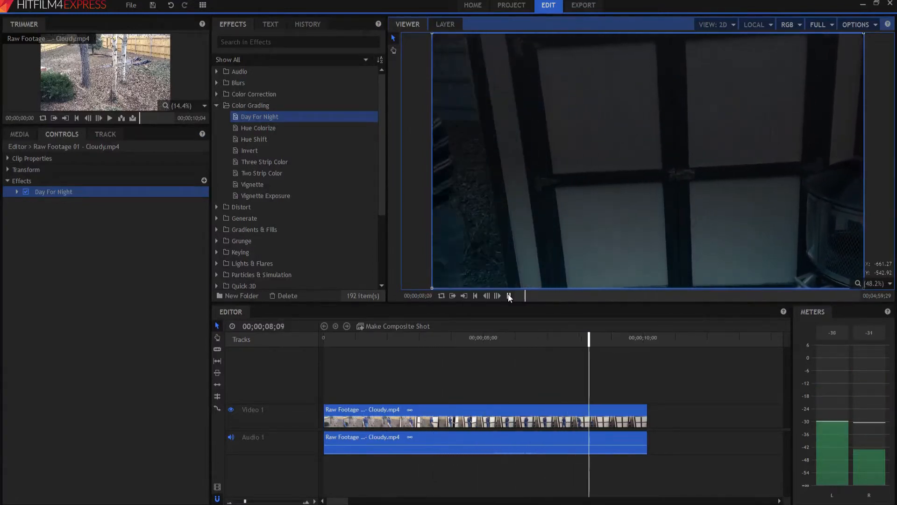
pyautogui.click(475, 296)
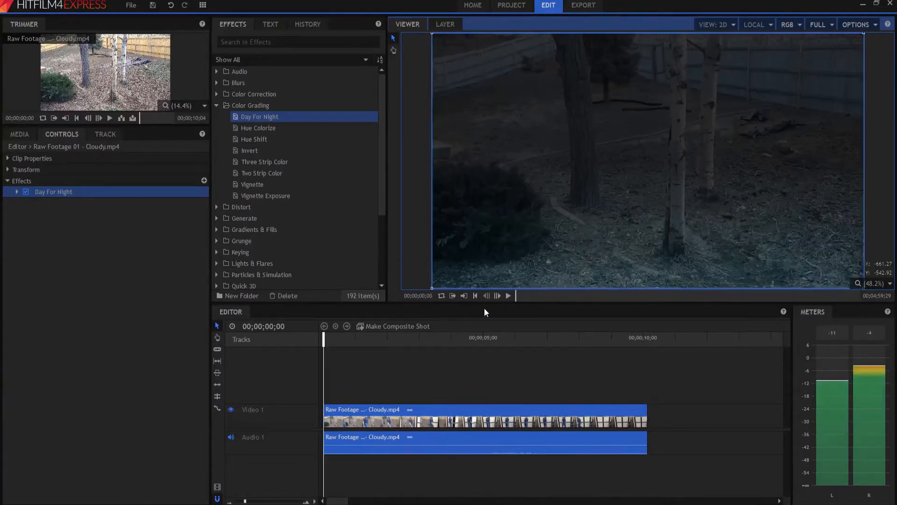
pyautogui.click(202, 5)
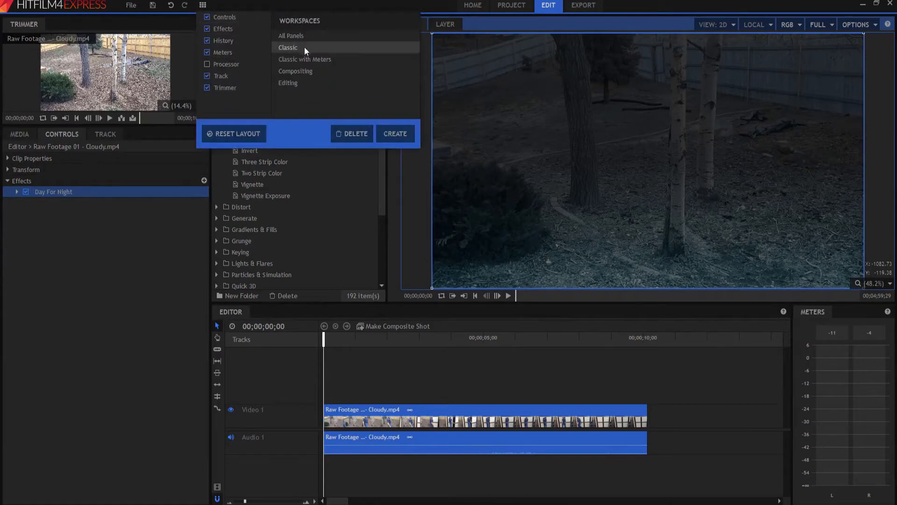
# Switch to the classic layout and toggle Day For Night off on the clip to compare.
pyautogui.click(290, 36)
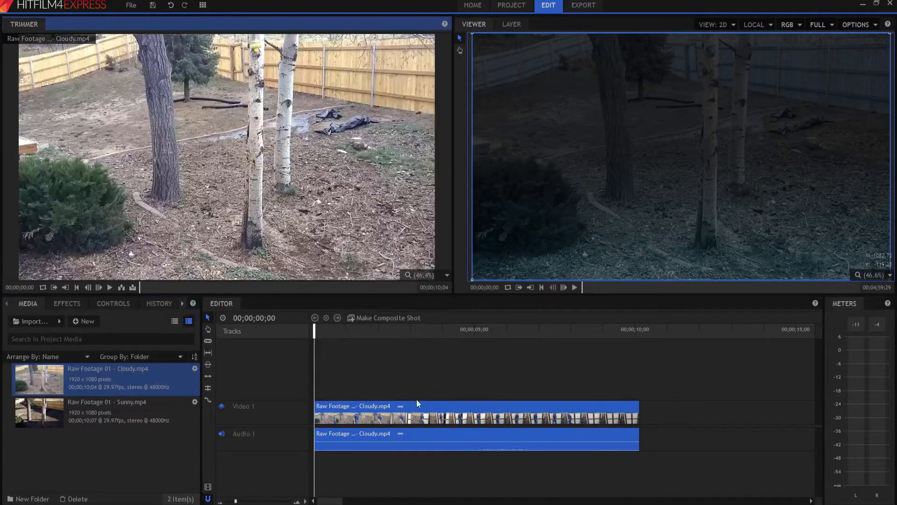
pyautogui.click(68, 303)
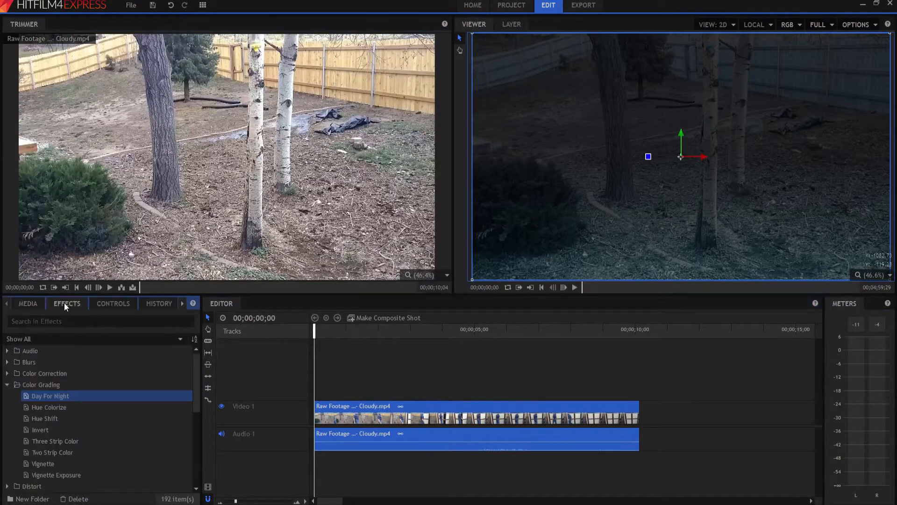
pyautogui.click(113, 303)
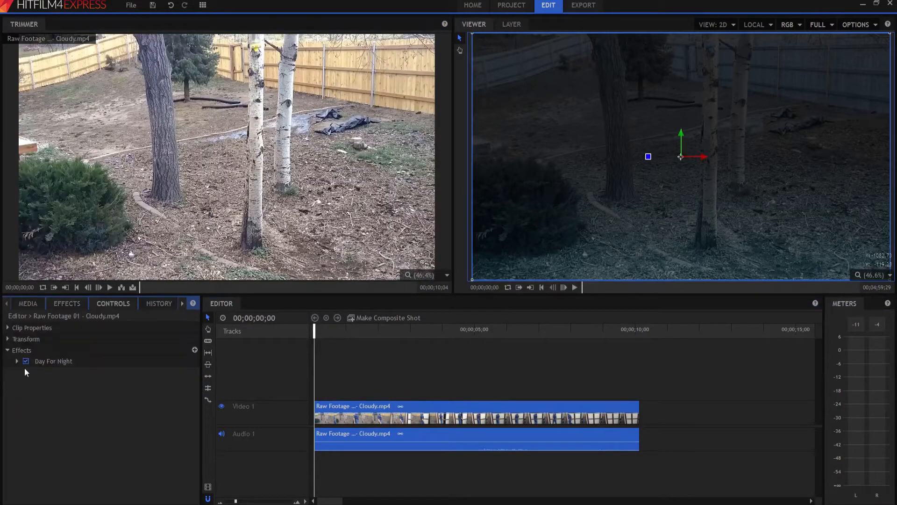
pyautogui.click(26, 360)
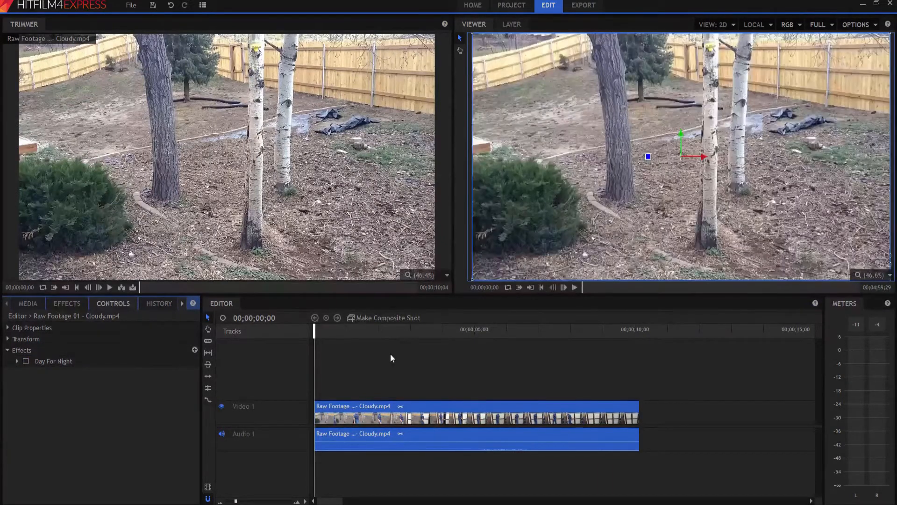
pyautogui.click(27, 302)
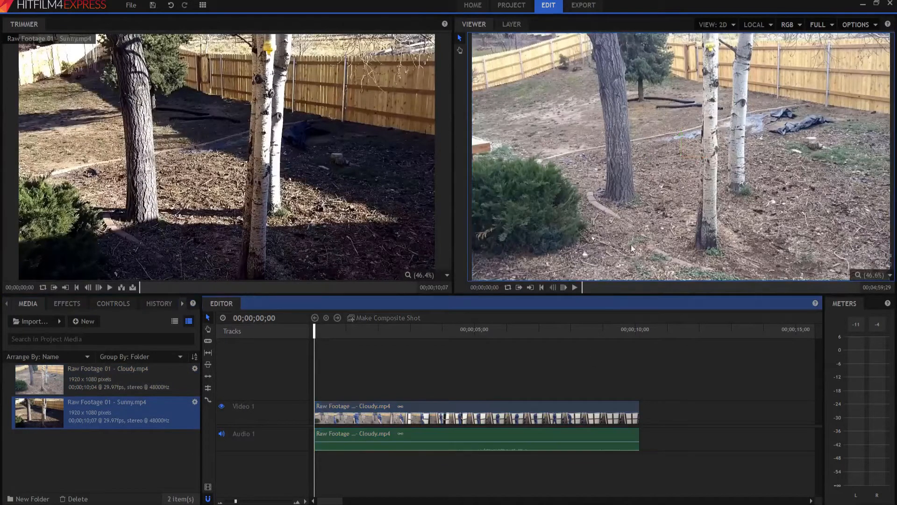
pyautogui.moveTo(682, 184)
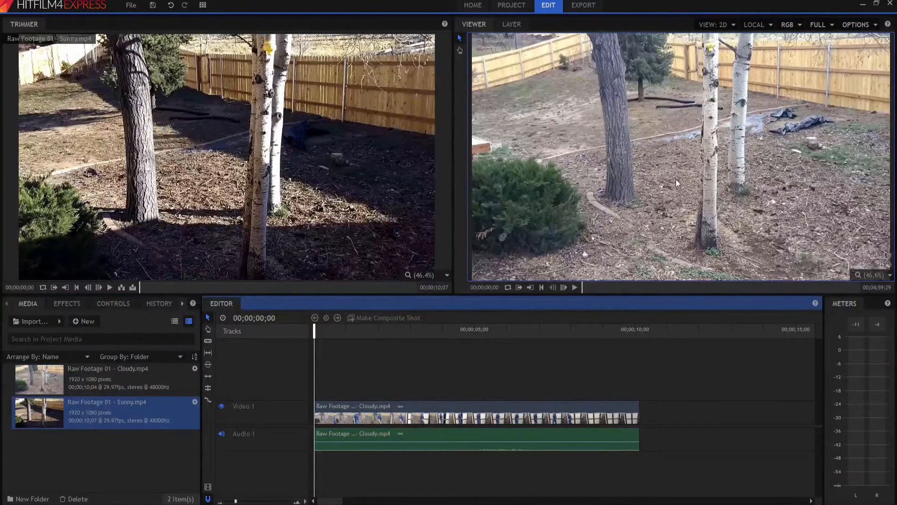
pyautogui.moveTo(604, 73)
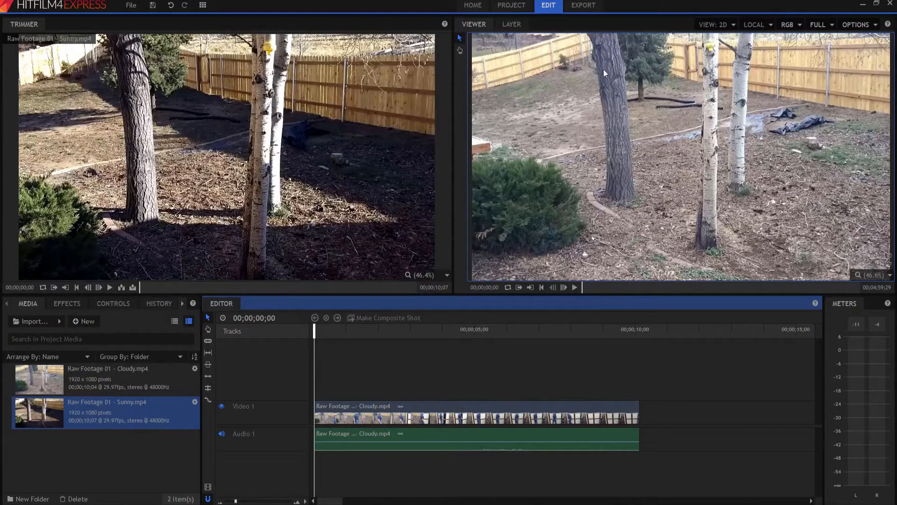
pyautogui.moveTo(643, 100)
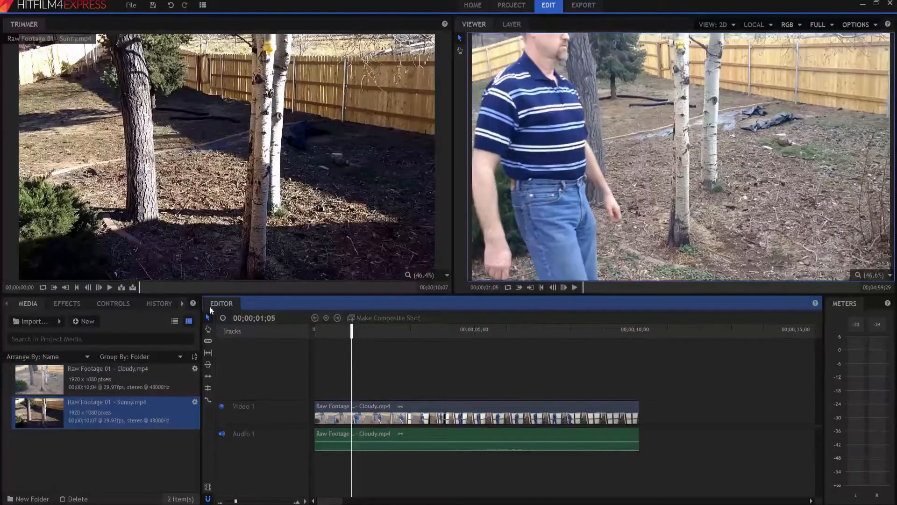
pyautogui.moveTo(193, 124)
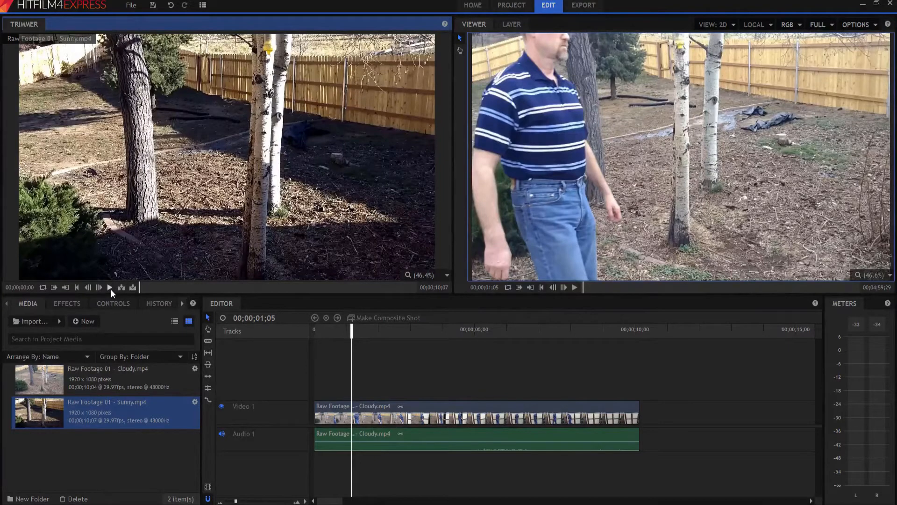
# Preview Raw Footage 01 - Sunny.mp4 in the Trimmer with play and pause.
pyautogui.click(110, 287)
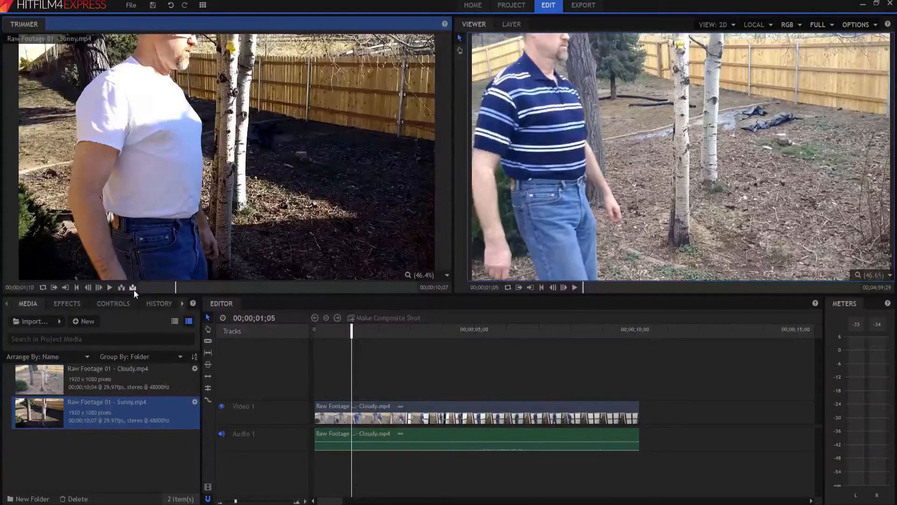
pyautogui.click(109, 287)
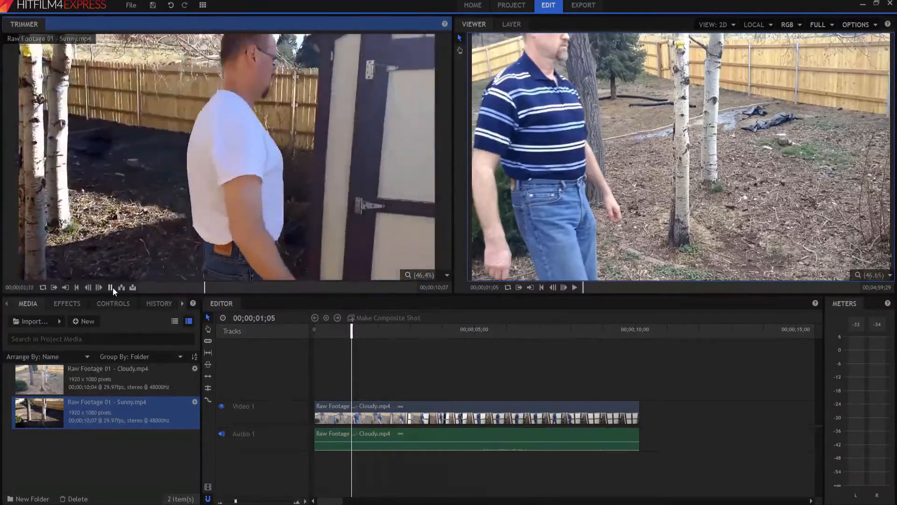
pyautogui.click(111, 287)
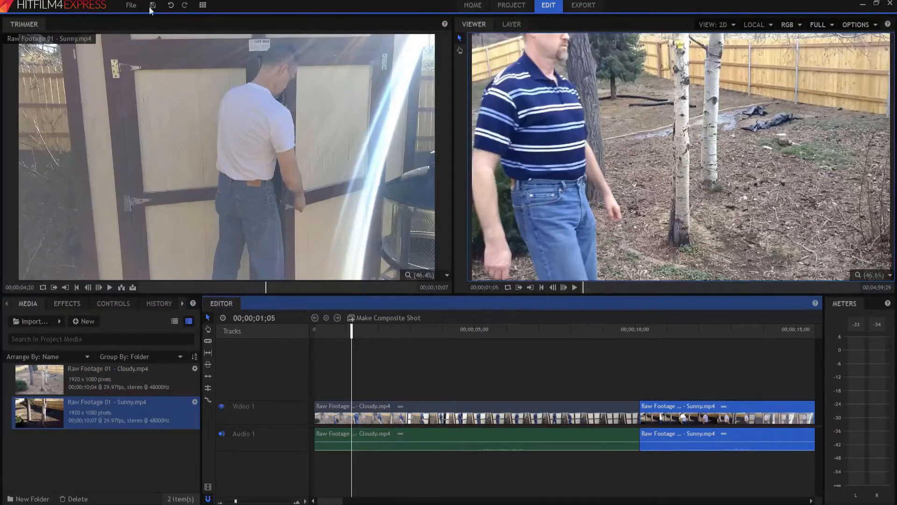
# Play back the darkened sunny clip from the start and select it on the timeline.
pyautogui.click(202, 6)
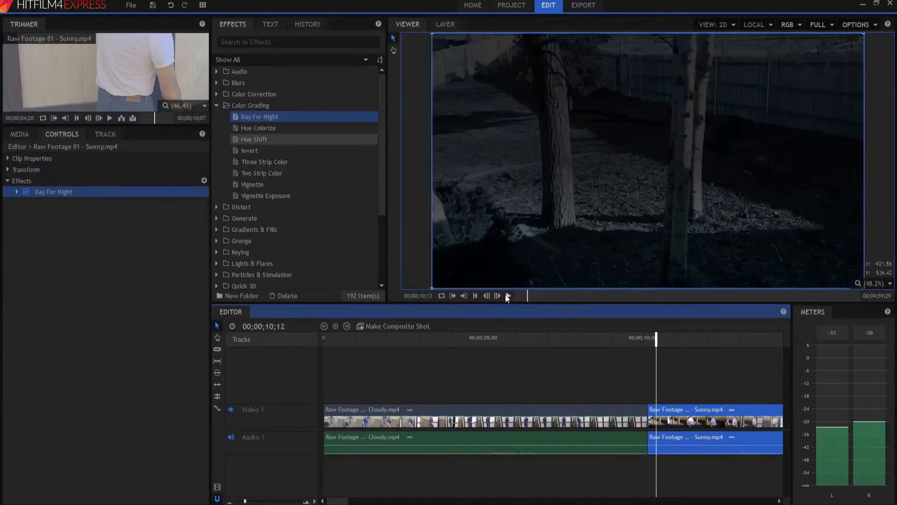
pyautogui.click(508, 295)
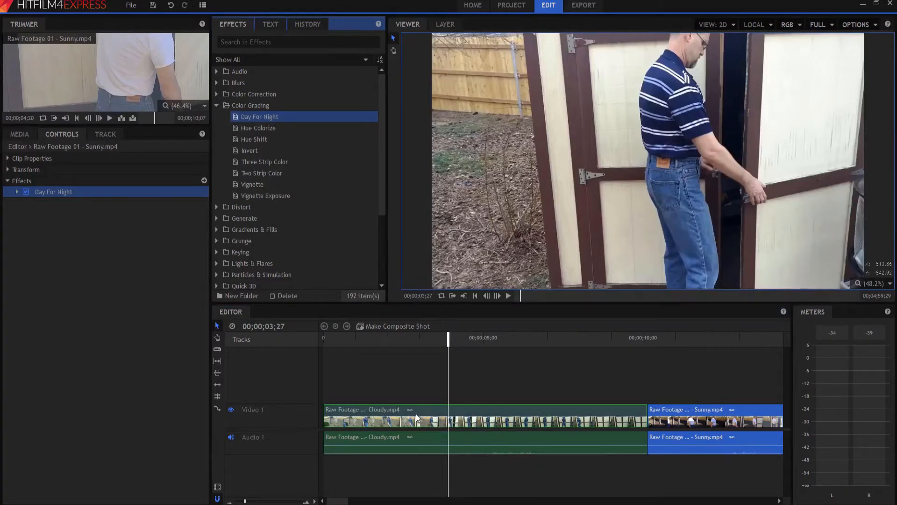
pyautogui.click(383, 415)
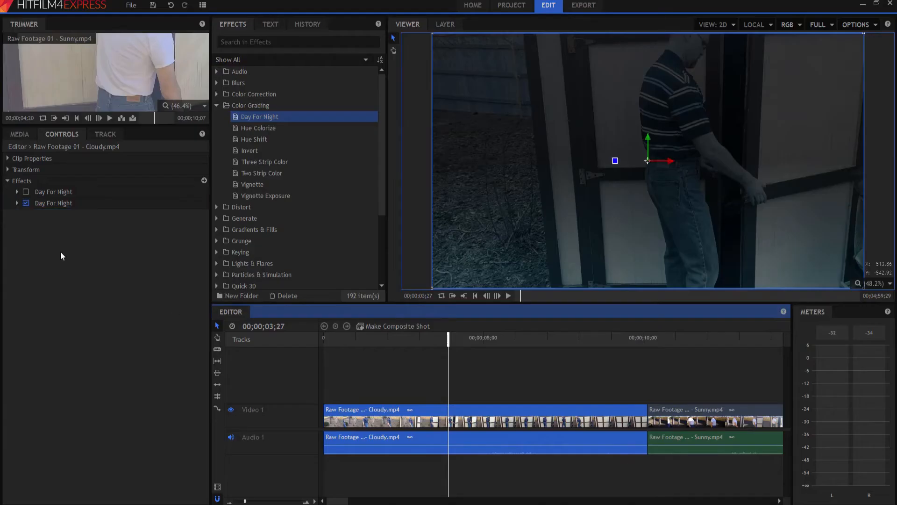
# Expand the active Day For Night effect's Near and Far settings in Controls.
pyautogui.click(17, 203)
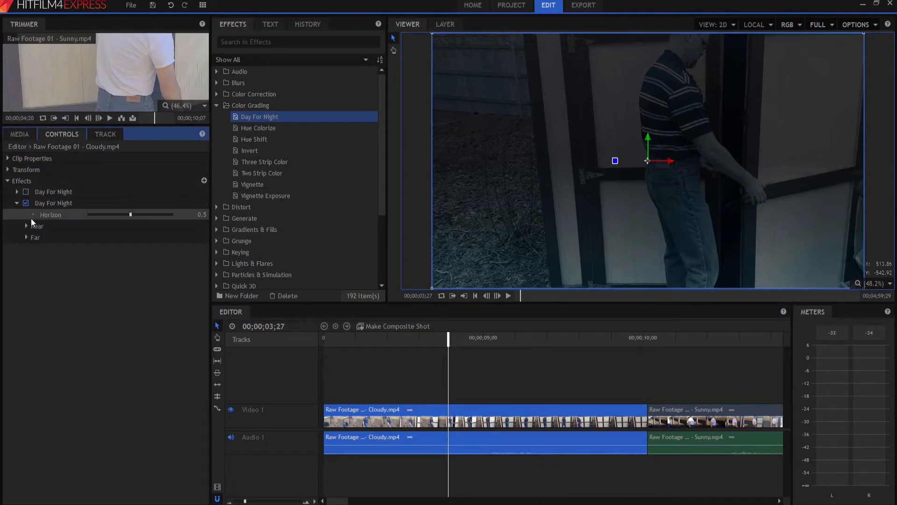
pyautogui.click(26, 225)
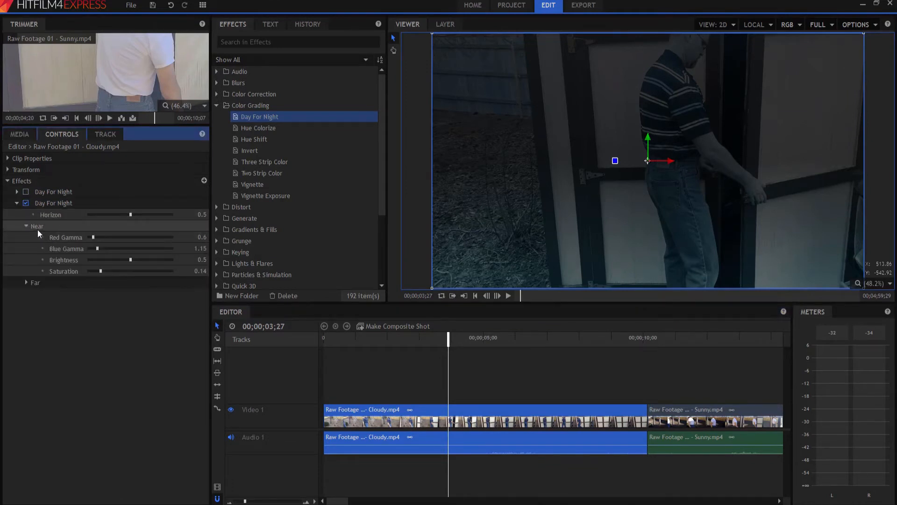
pyautogui.click(26, 283)
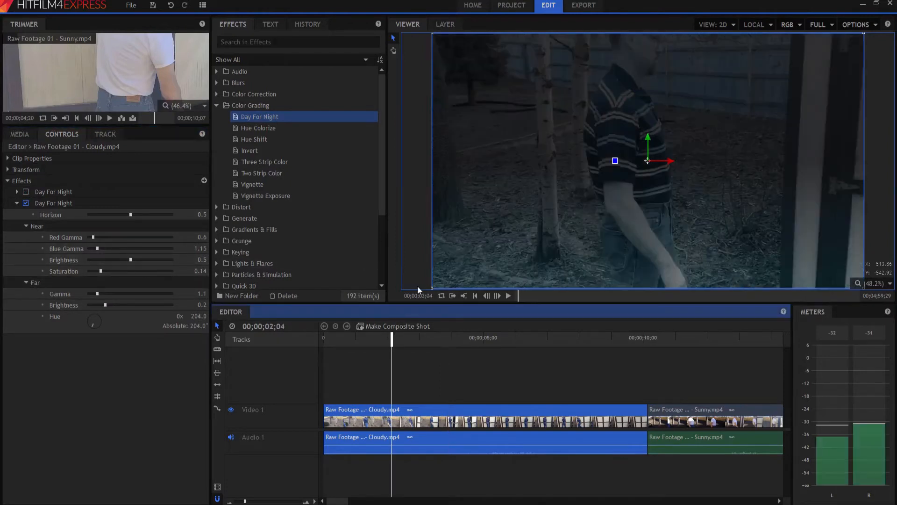
pyautogui.moveTo(634, 247)
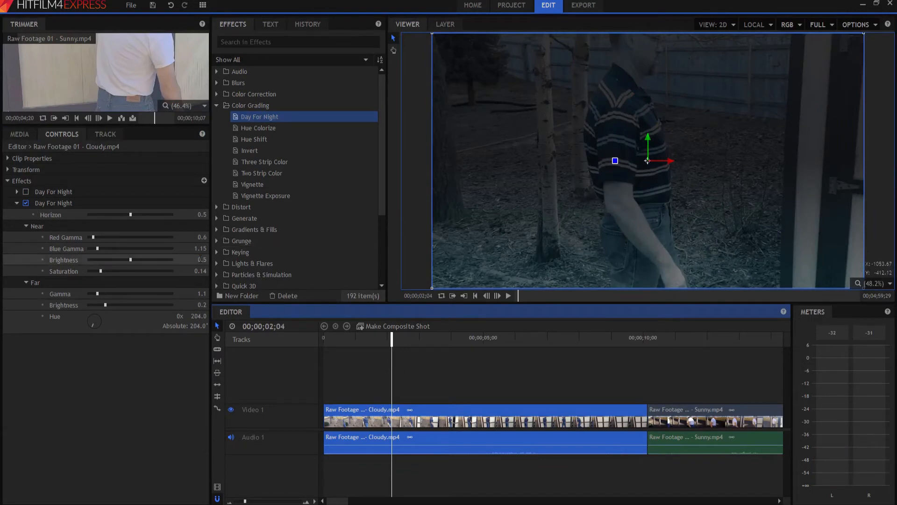
# Drag the Near Brightness slider down to darken the cloudy shot.
pyautogui.click(63, 259)
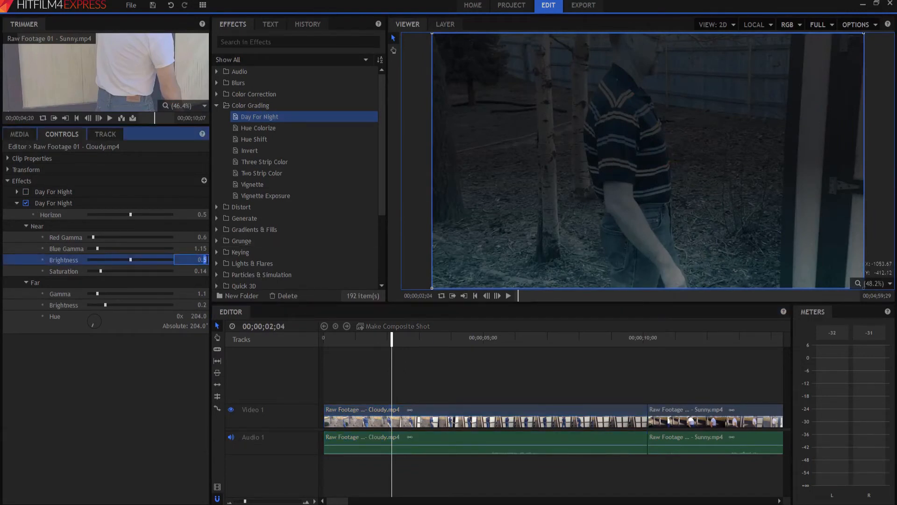
pyautogui.moveTo(132, 259); pyautogui.dragTo(113, 259)
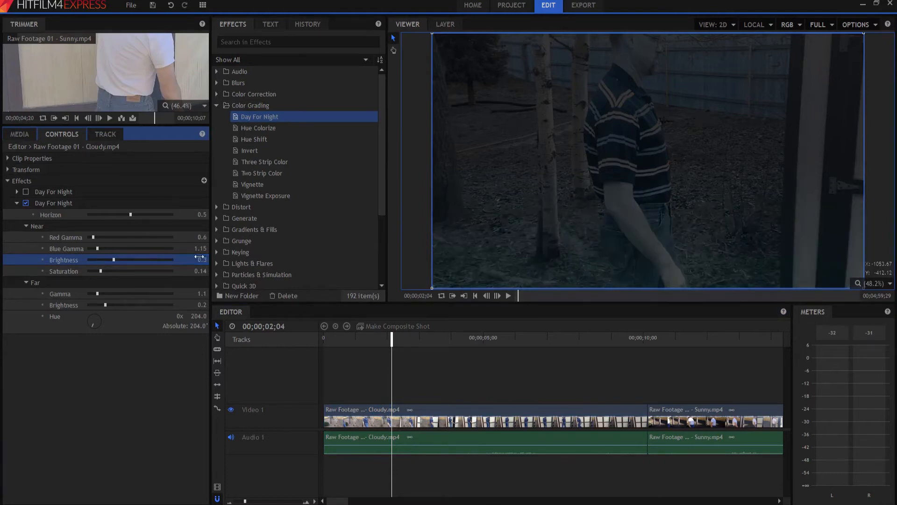
pyautogui.moveTo(103, 259); pyautogui.dragTo(113, 258)
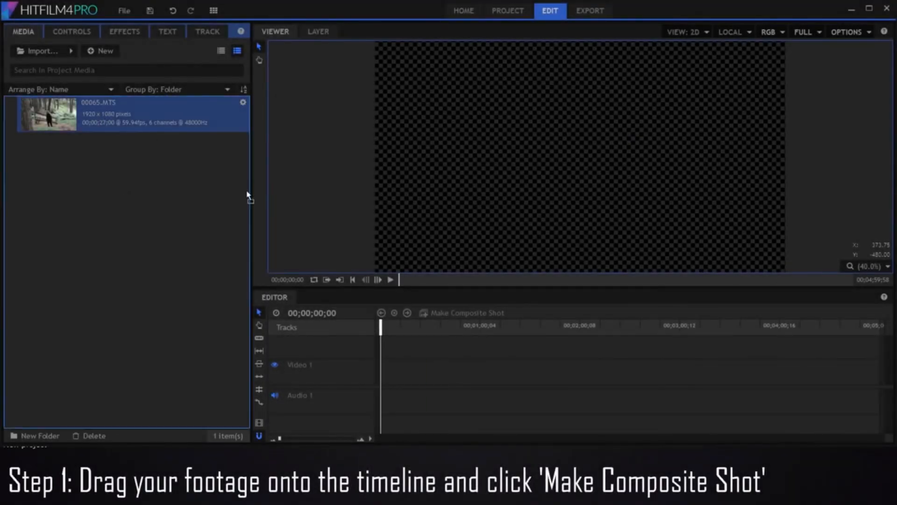
# Place 00065.MTS on the timeline and turn it into a composite shot.
pyautogui.moveTo(47, 113); pyautogui.dragTo(402, 369)
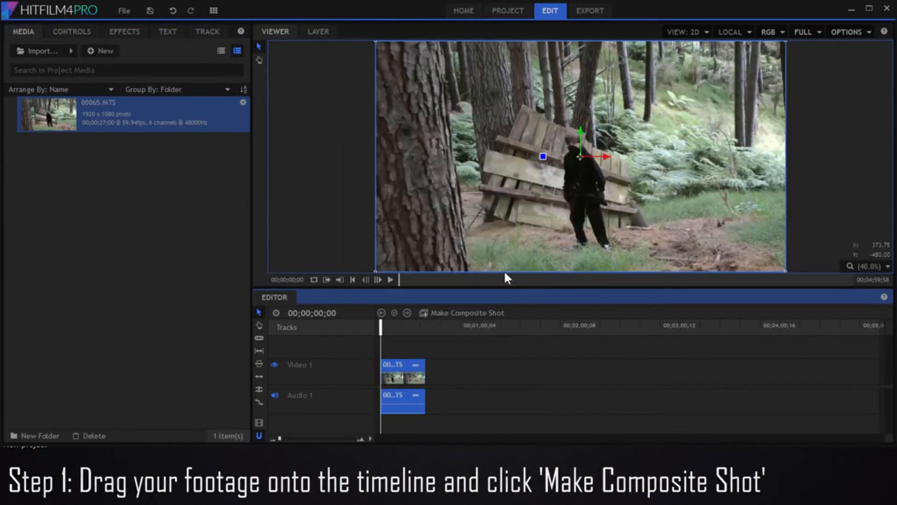
pyautogui.click(467, 312)
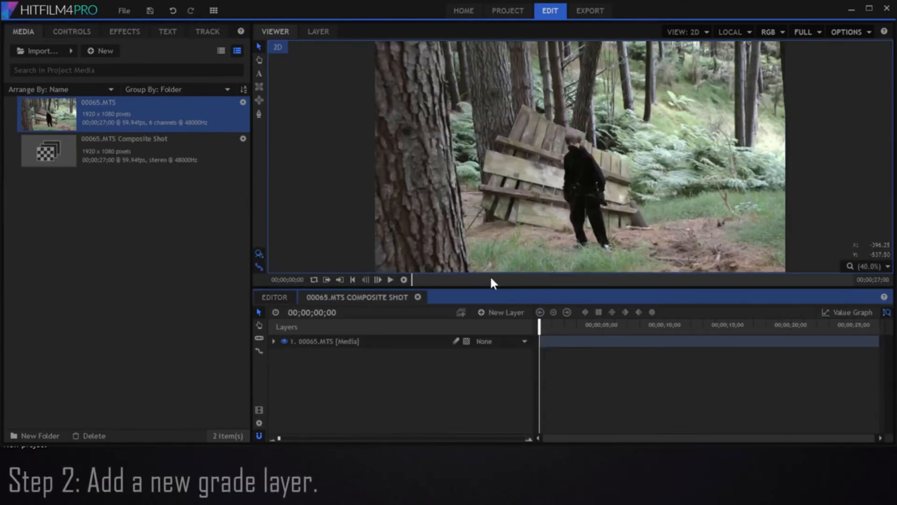
# Add a new Grade layer above the forest footage.
pyautogui.click(504, 312)
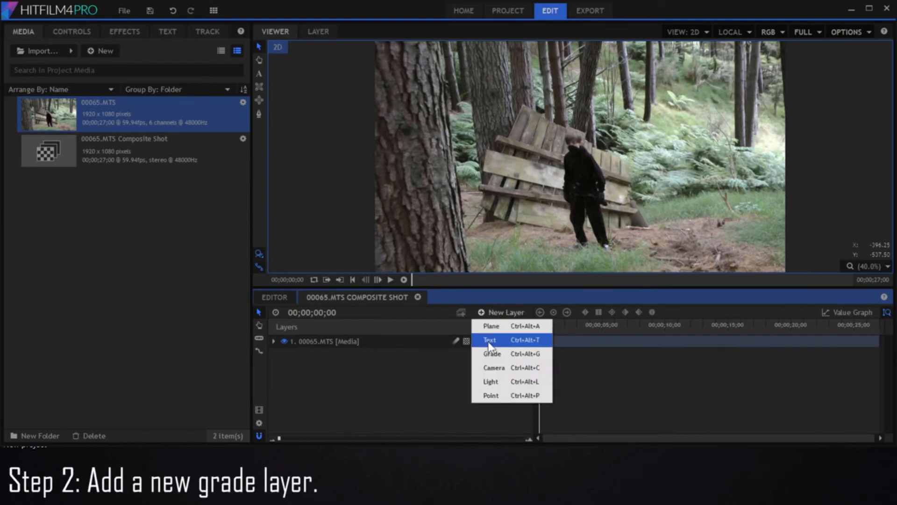
pyautogui.click(491, 354)
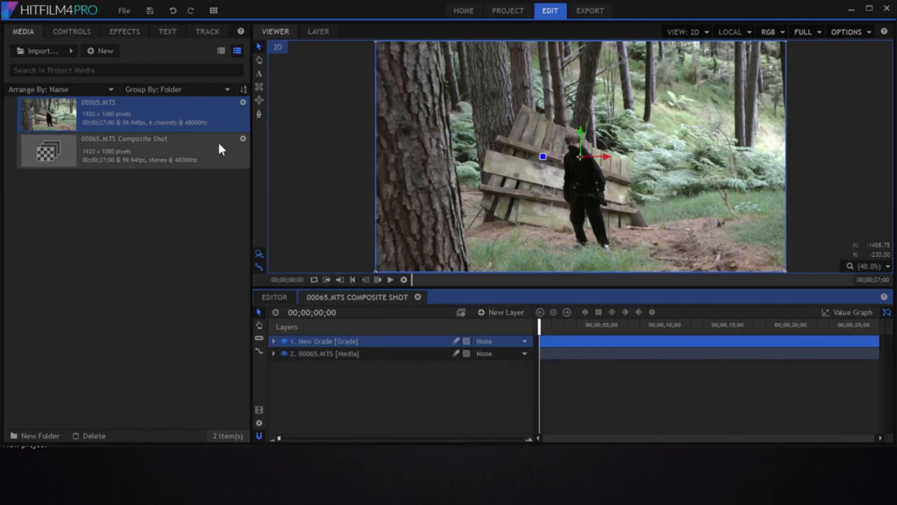